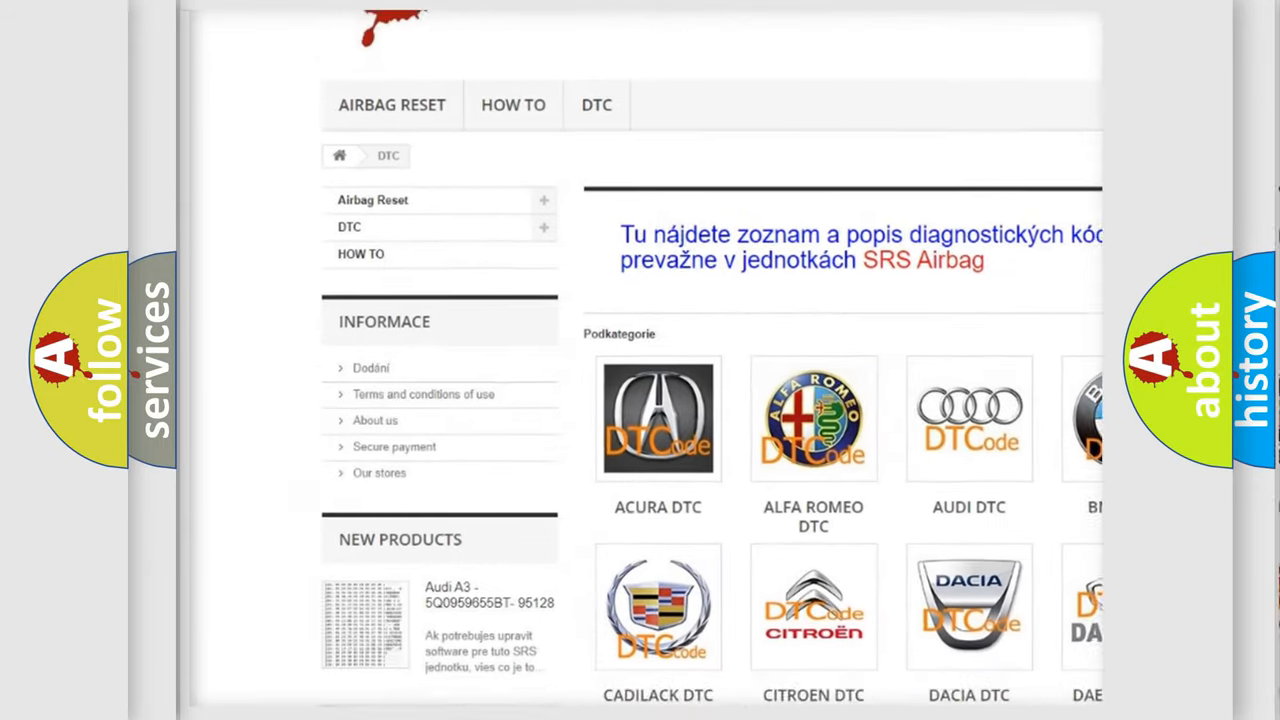
scroll(down, 3)
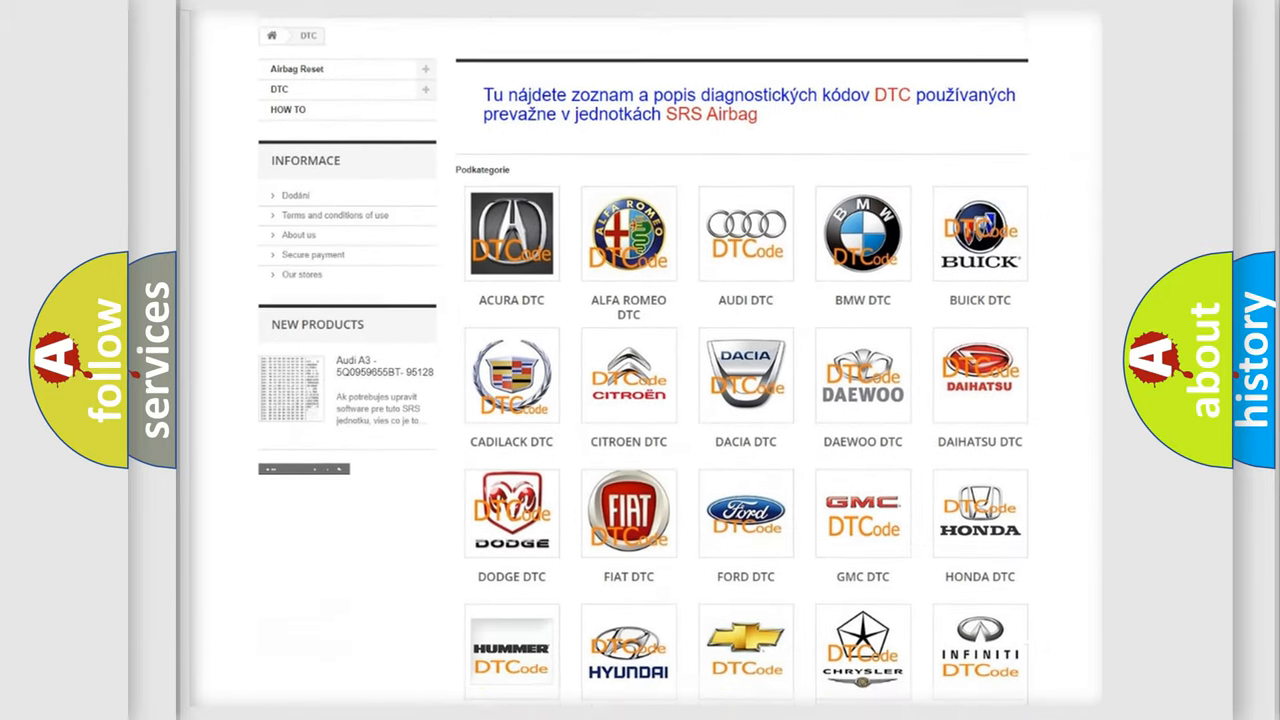
scroll(down, 3)
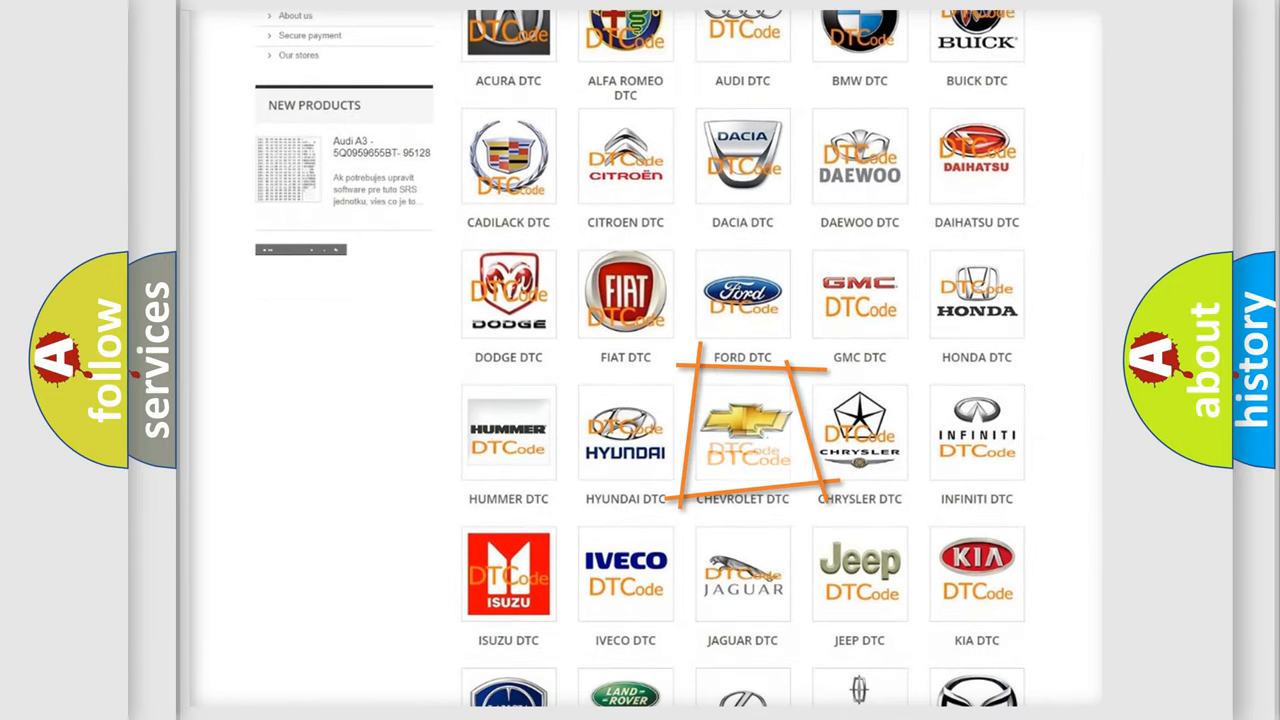